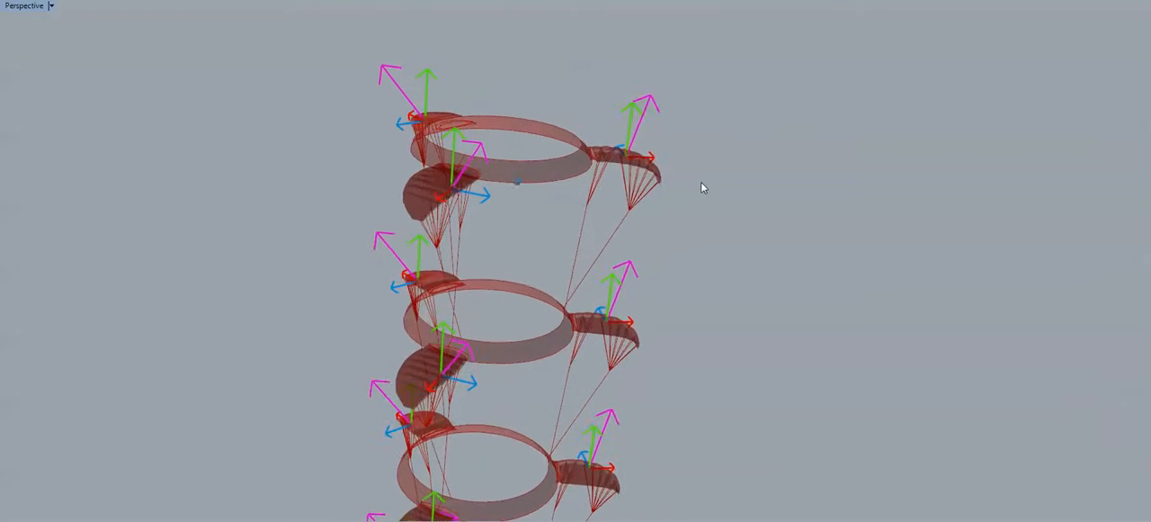
# Orbit closer to the top ring kite and tilt down until it's nearly edge-on.
pyautogui.moveTo(704, 187); pyautogui.dragTo(559, 335)
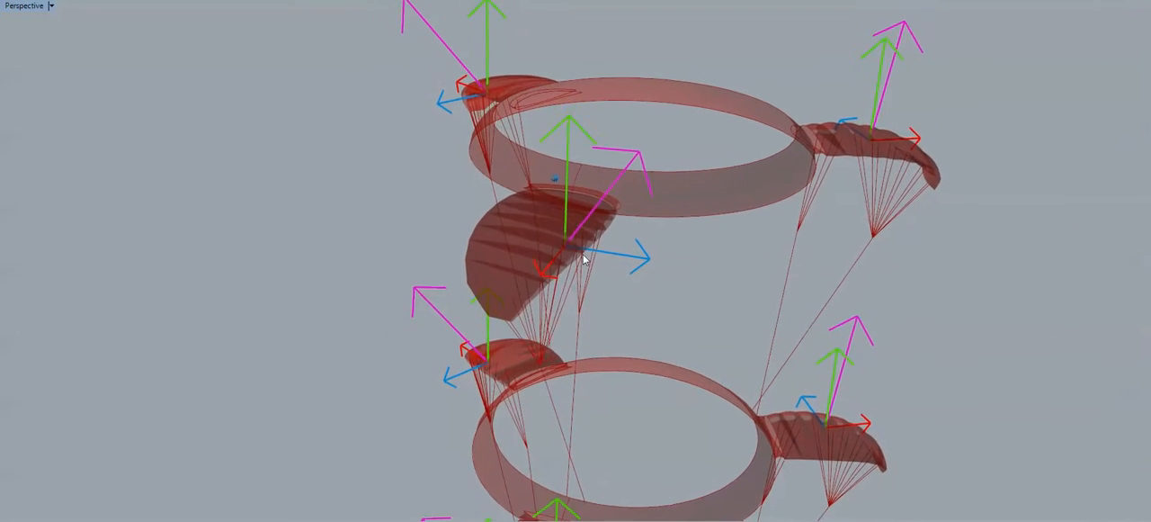
pyautogui.moveTo(585, 259); pyautogui.dragTo(461, 355)
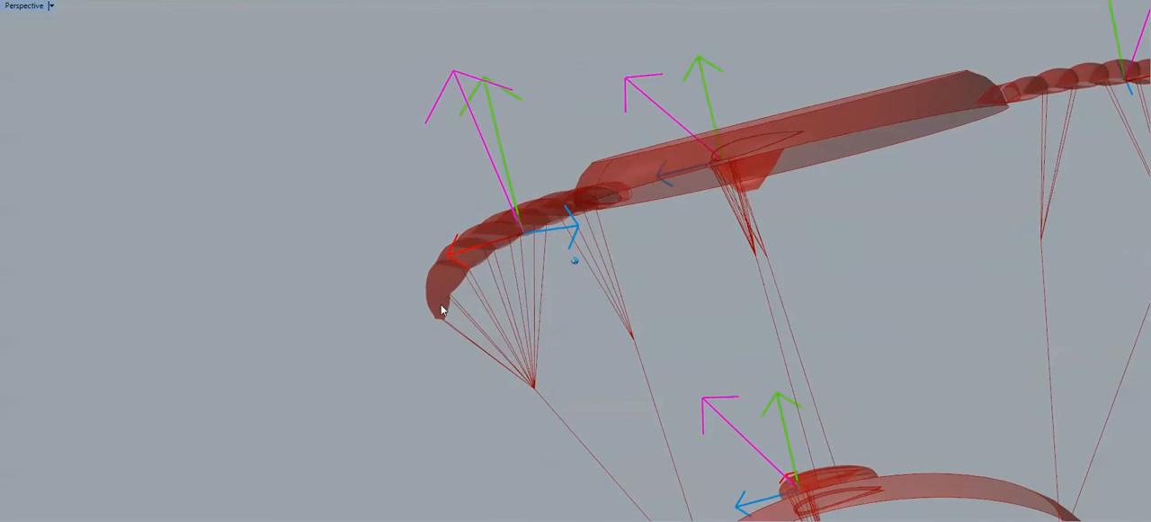
# Orbit around the top ring, then settle on a raised view of two rings' force arrows.
pyautogui.moveTo(441, 310); pyautogui.dragTo(644, 237)
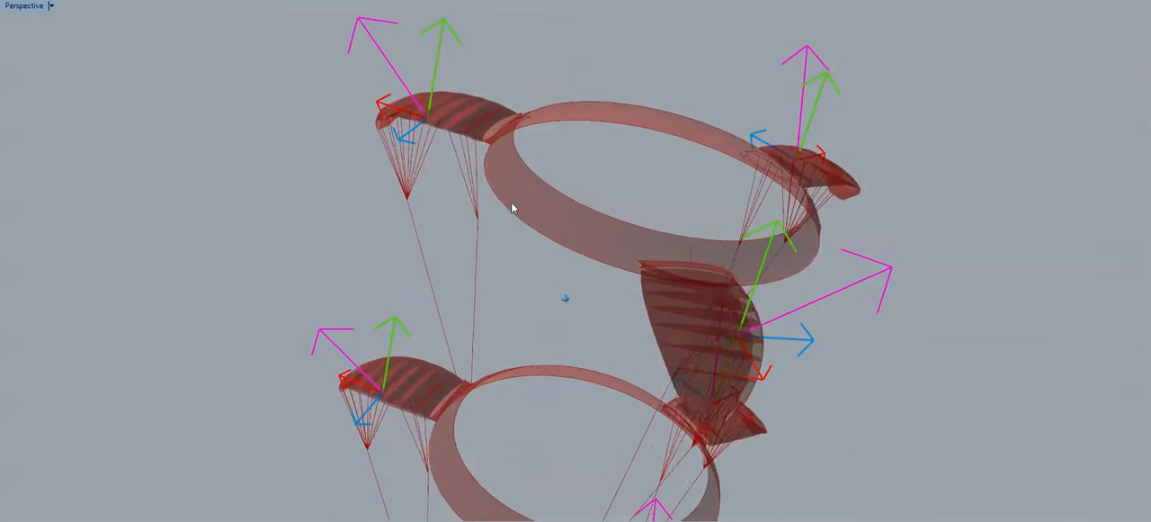
pyautogui.moveTo(513, 207); pyautogui.dragTo(301, 124)
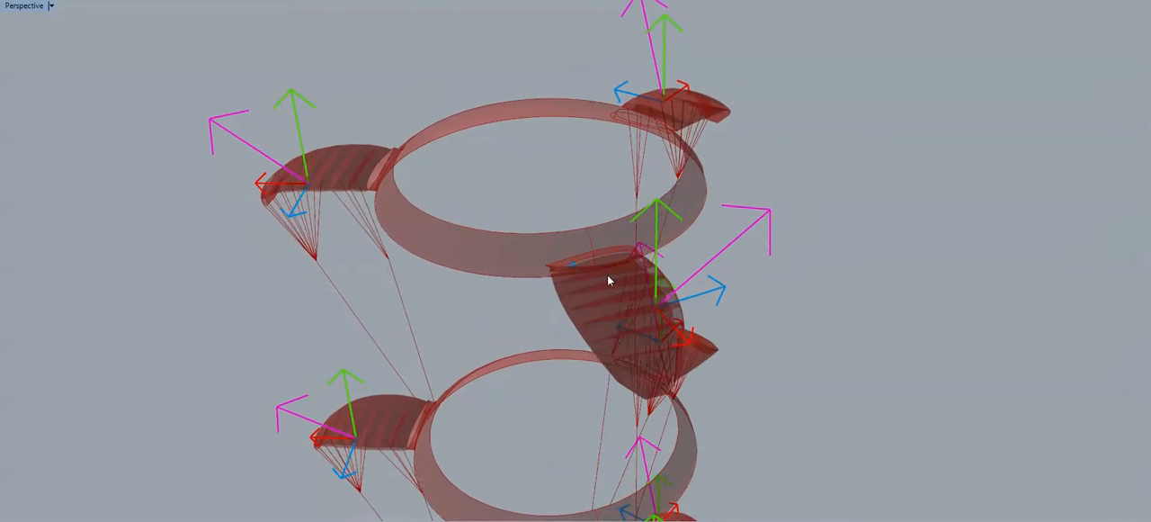
pyautogui.moveTo(607, 281); pyautogui.dragTo(713, 372)
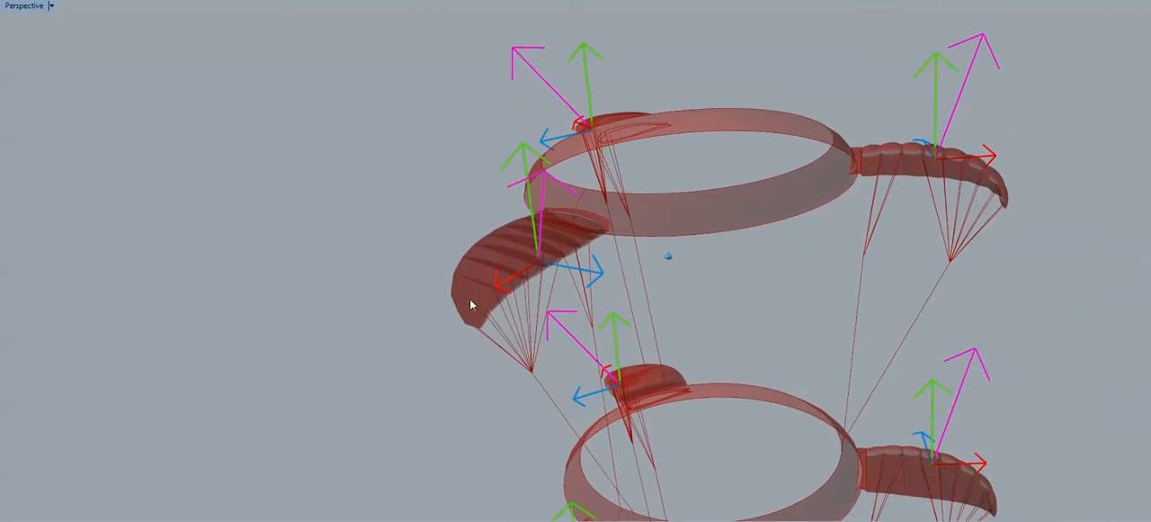
pyautogui.moveTo(470, 305); pyautogui.dragTo(819, 312)
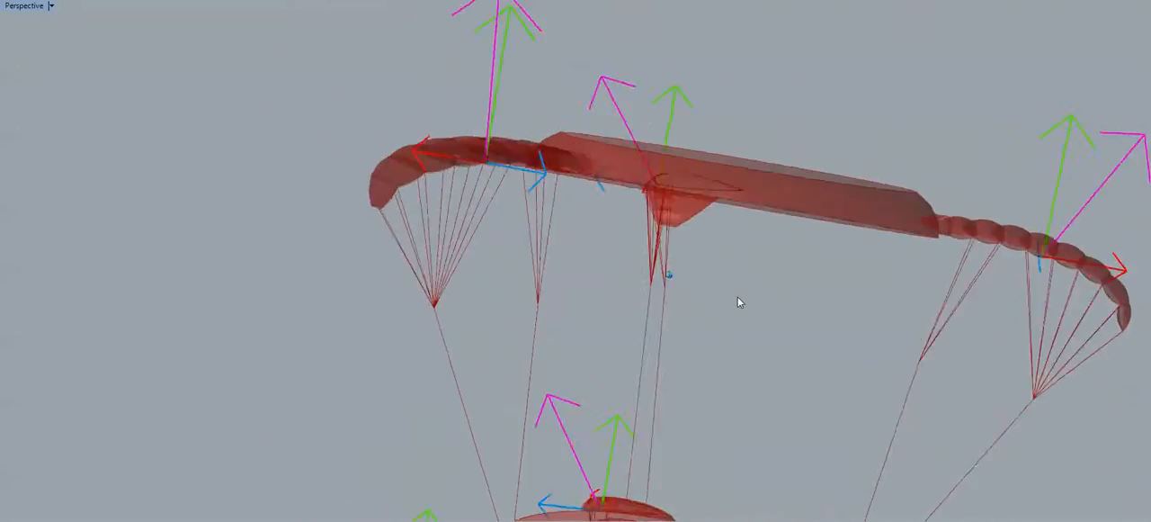
pyautogui.moveTo(738, 302); pyautogui.dragTo(459, 260)
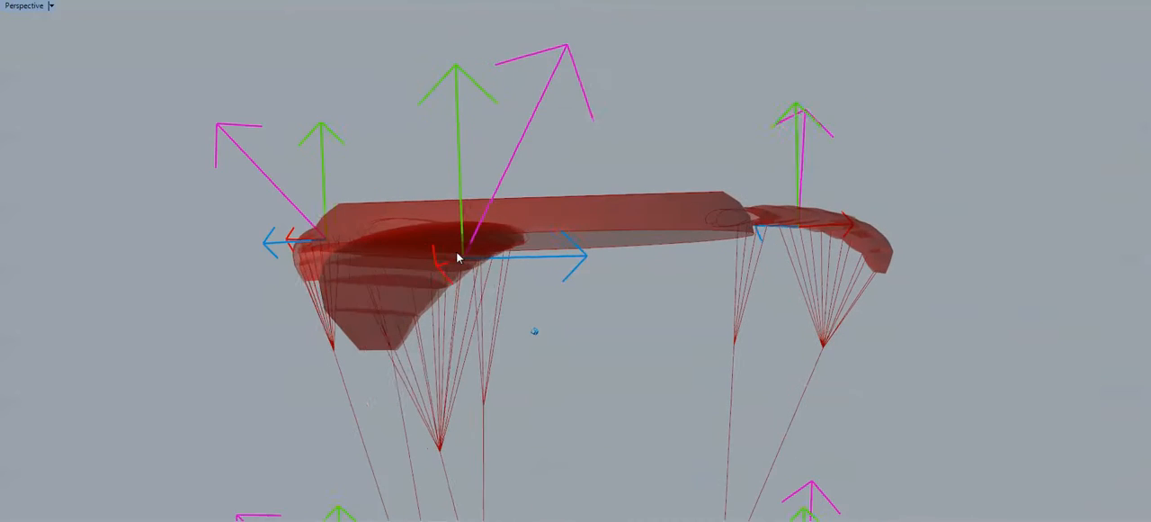
pyautogui.moveTo(459, 256); pyautogui.dragTo(485, 236)
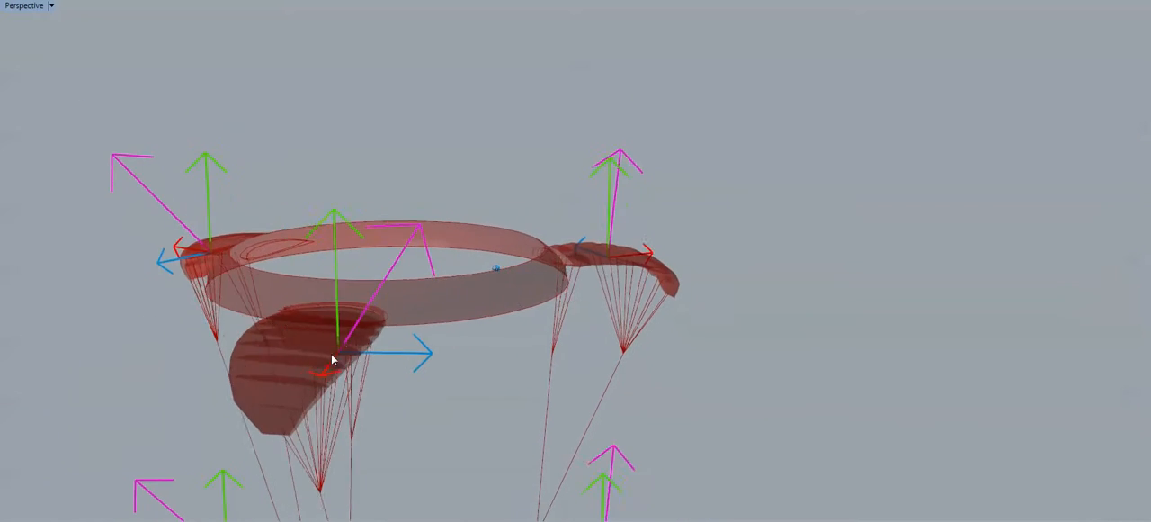
pyautogui.moveTo(333, 360); pyautogui.dragTo(405, 338)
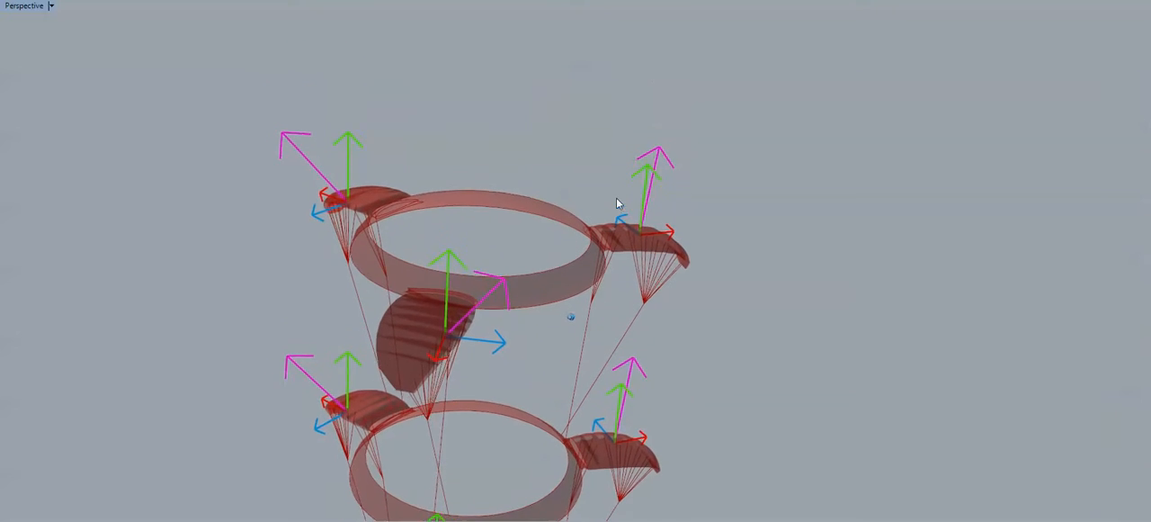
# Orbit down to a low, tilted side view showing three rings and their arrows.
pyautogui.moveTo(616, 202); pyautogui.dragTo(499, 373)
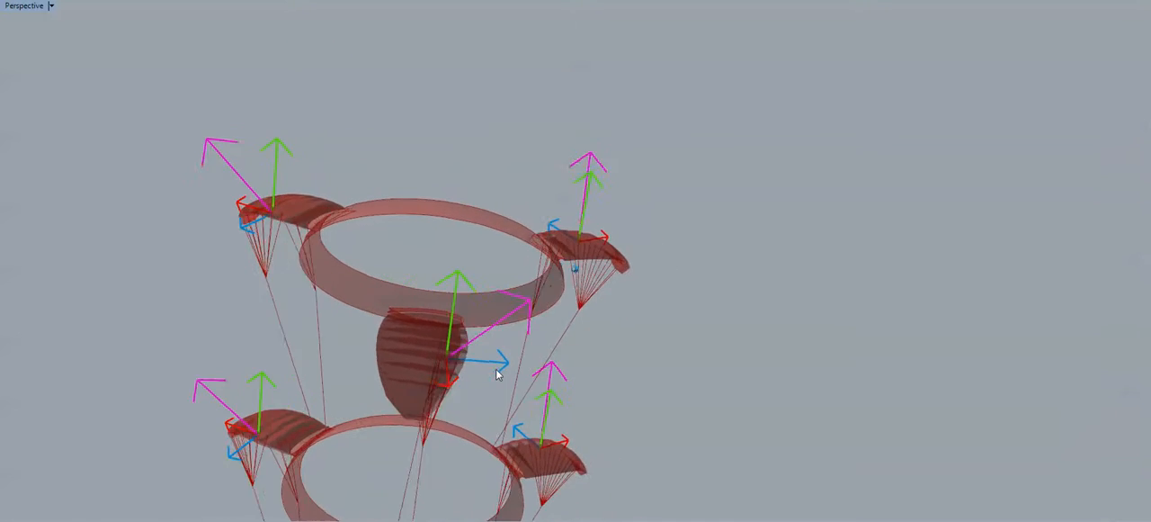
pyautogui.moveTo(494, 374); pyautogui.dragTo(261, 405)
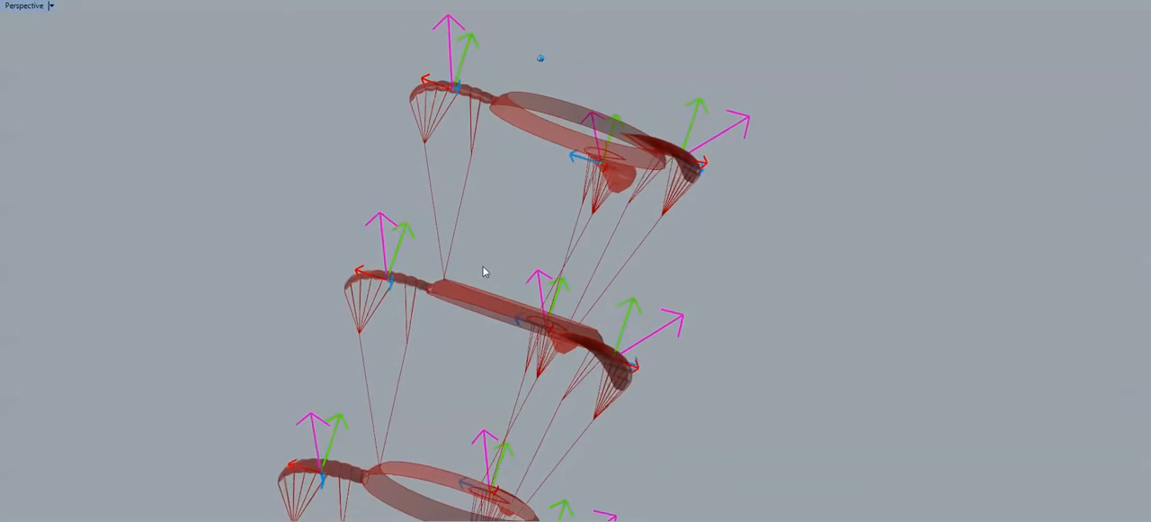
# Orbit around the stack to a low side view with four rings nearly edge-on.
pyautogui.moveTo(486, 272); pyautogui.dragTo(594, 87)
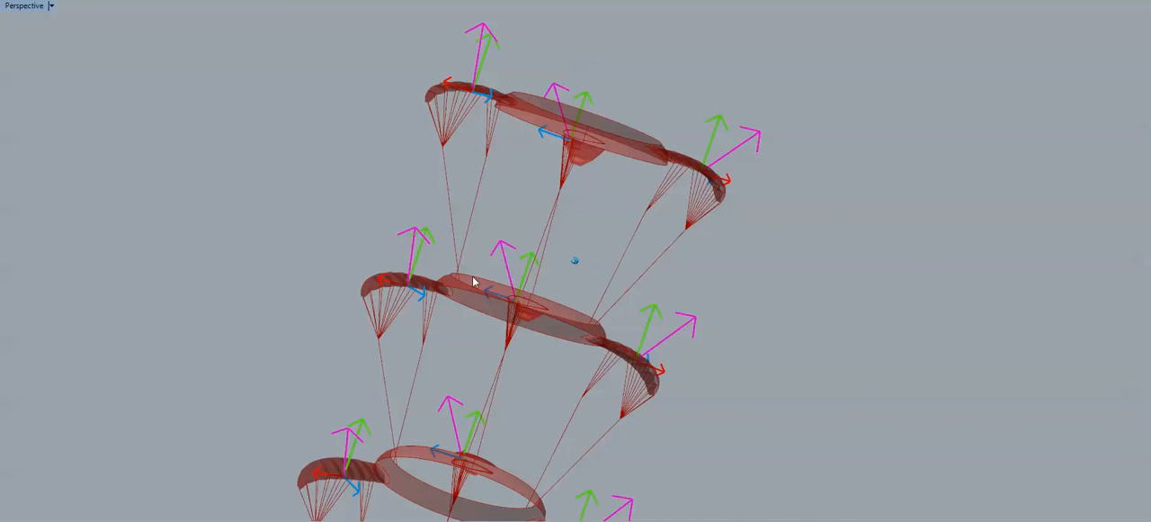
pyautogui.moveTo(474, 280); pyautogui.dragTo(600, 133)
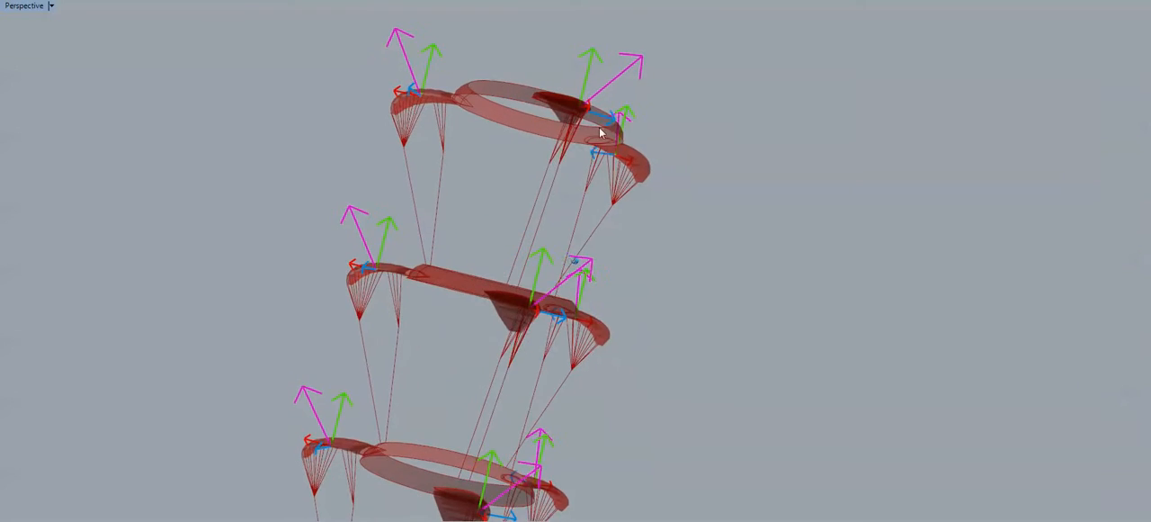
pyautogui.moveTo(600, 132); pyautogui.dragTo(486, 344)
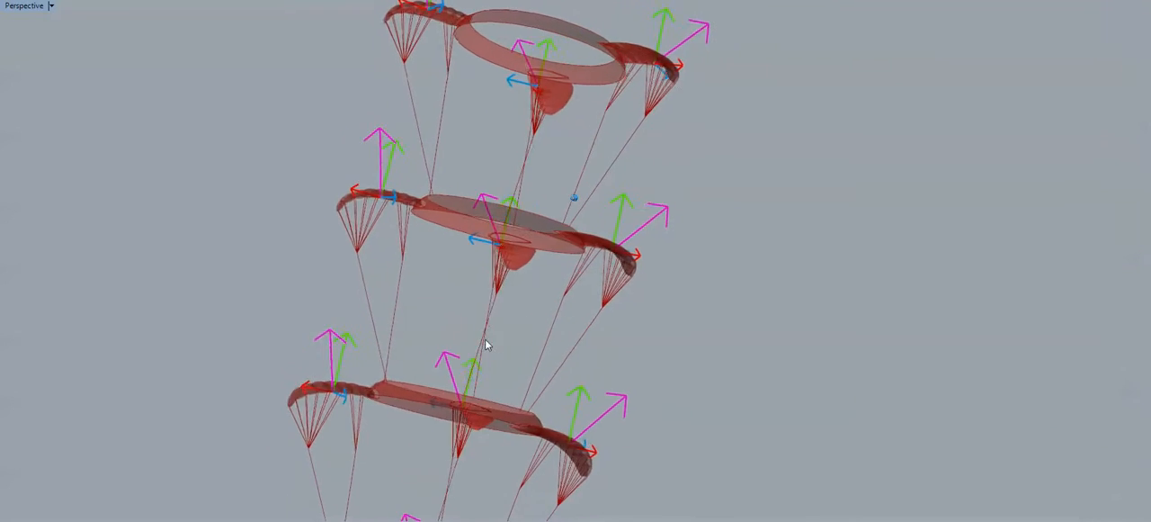
pyautogui.moveTo(486, 344); pyautogui.dragTo(479, 158)
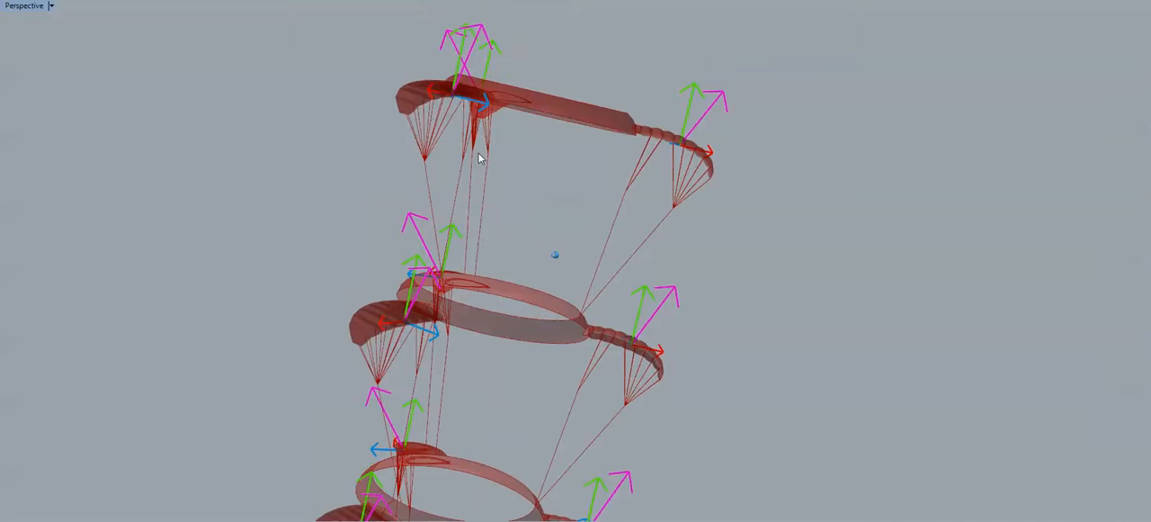
pyautogui.moveTo(479, 158); pyautogui.dragTo(577, 254)
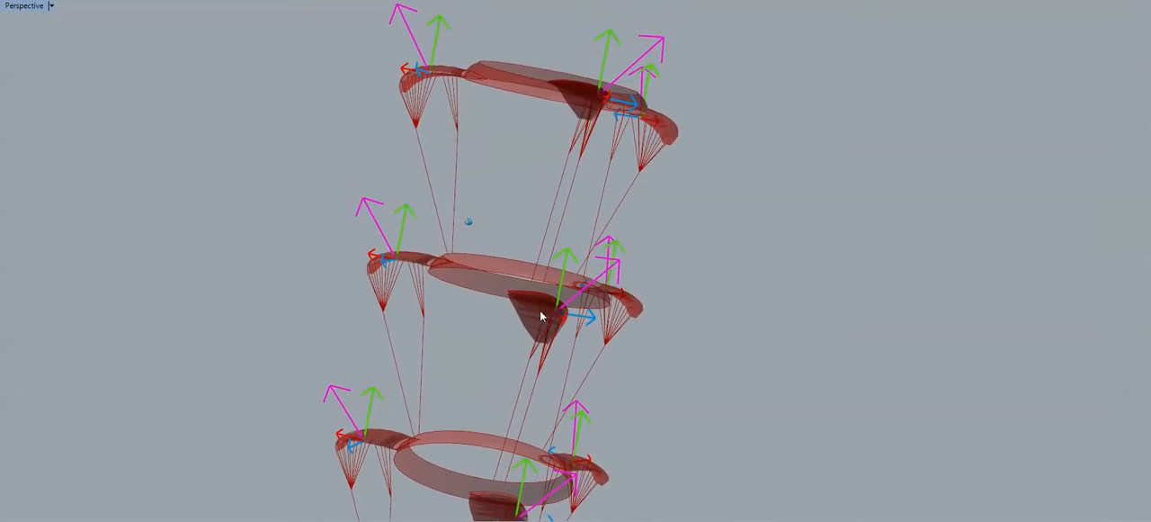
pyautogui.moveTo(542, 316); pyautogui.dragTo(539, 412)
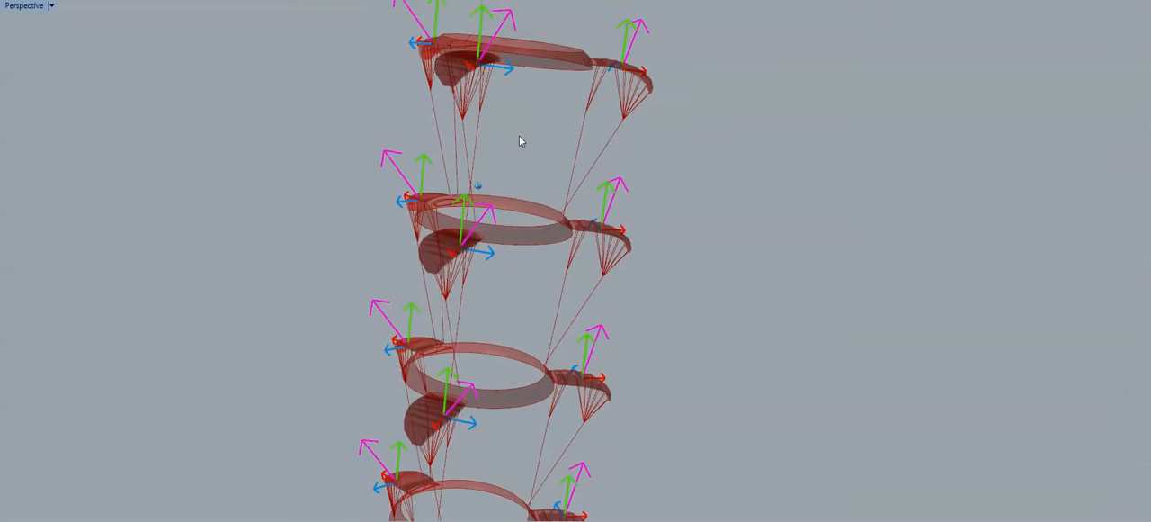
pyautogui.moveTo(520, 140); pyautogui.dragTo(512, 228)
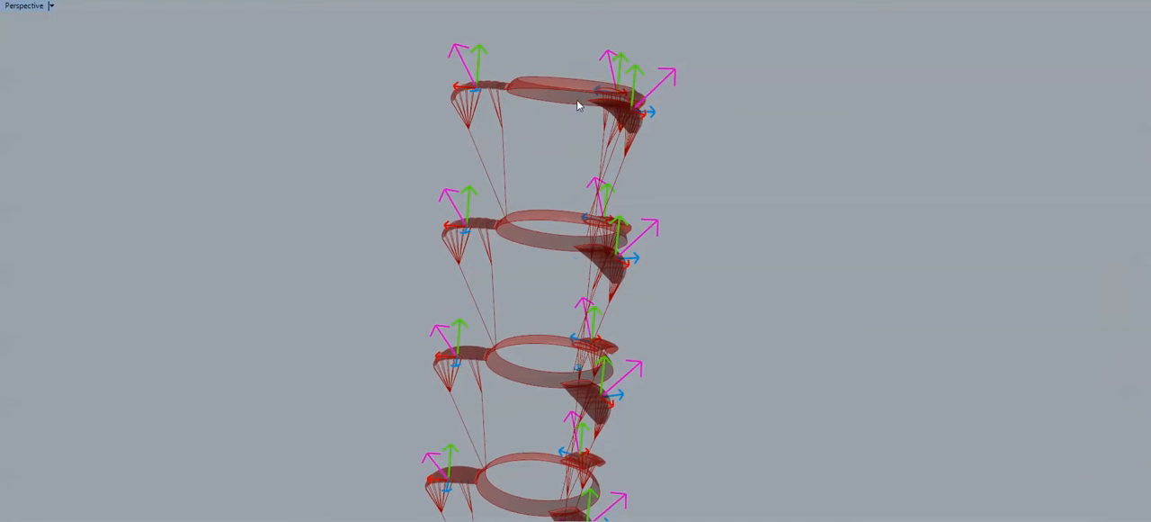
# Move in close to a lower ring's kites, then orbit back out to the upper three rings.
pyautogui.moveTo(575, 103); pyautogui.dragTo(524, 443)
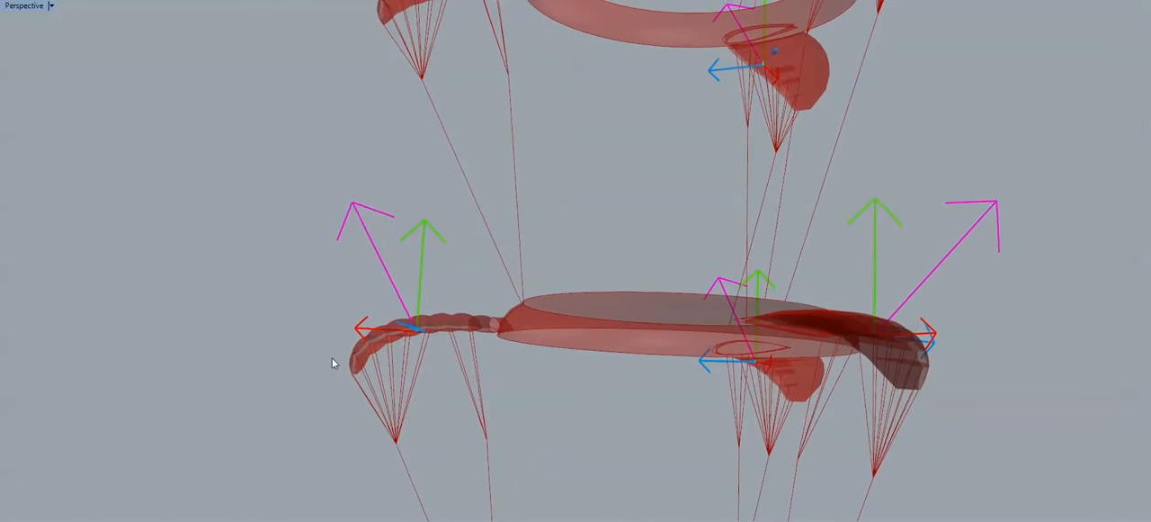
pyautogui.moveTo(333, 362); pyautogui.dragTo(634, 333)
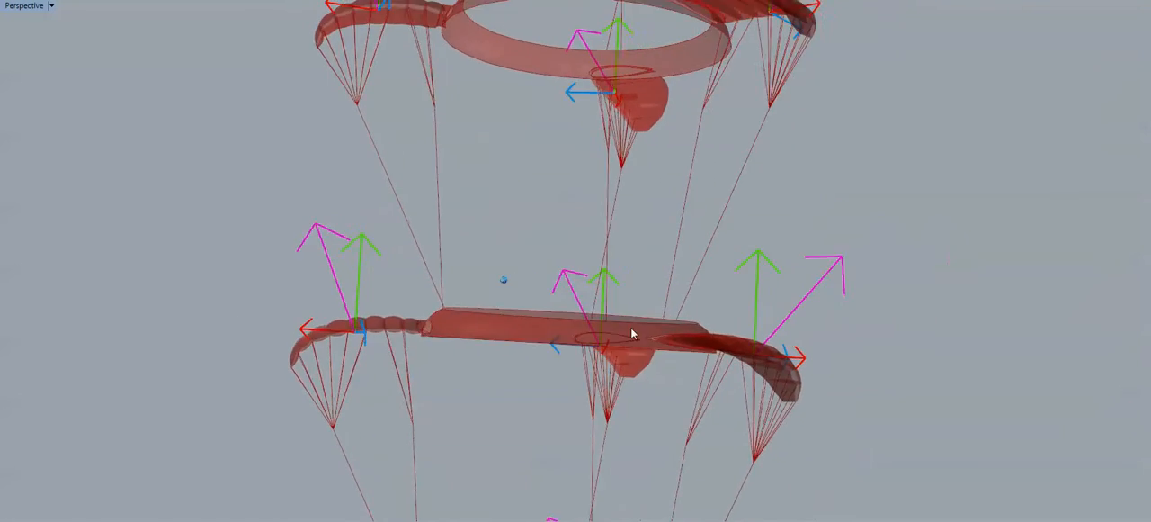
pyautogui.moveTo(632, 335); pyautogui.dragTo(550, 338)
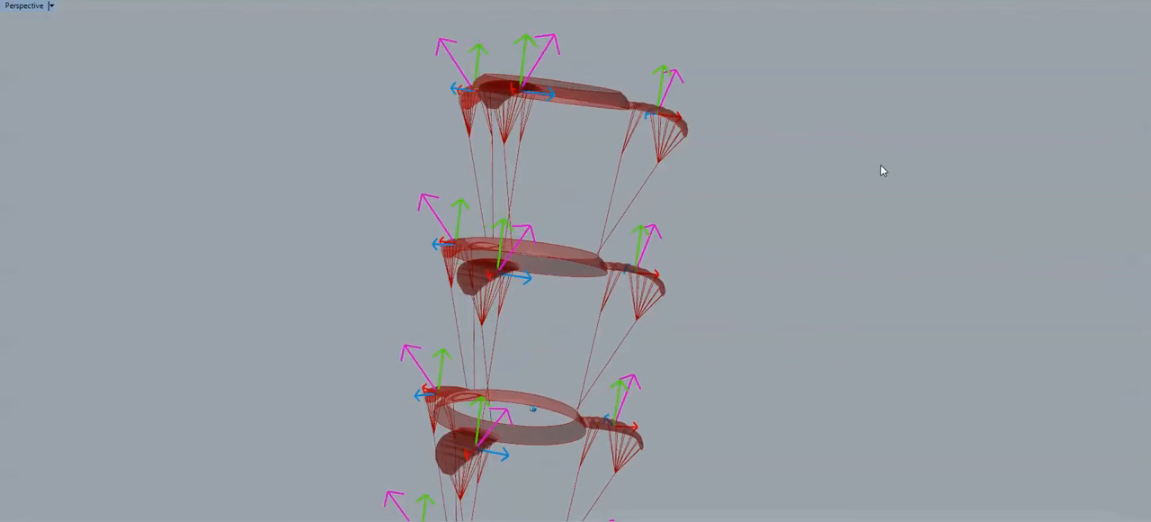
# Orbit past the inner drive kites and pull out to frame the whole stack.
pyautogui.moveTo(883, 171); pyautogui.dragTo(618, 118)
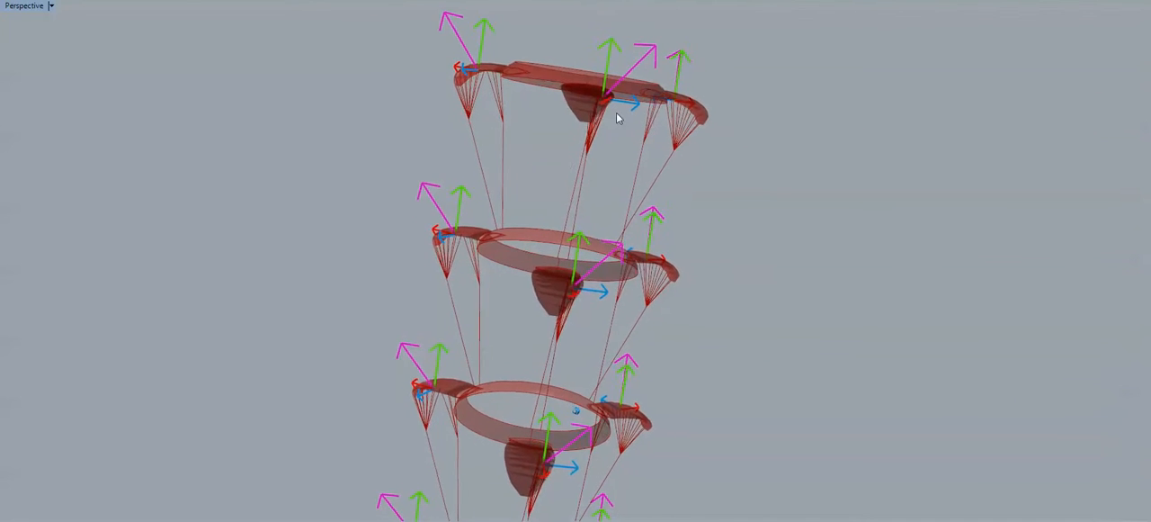
pyautogui.moveTo(618, 117); pyautogui.dragTo(737, 394)
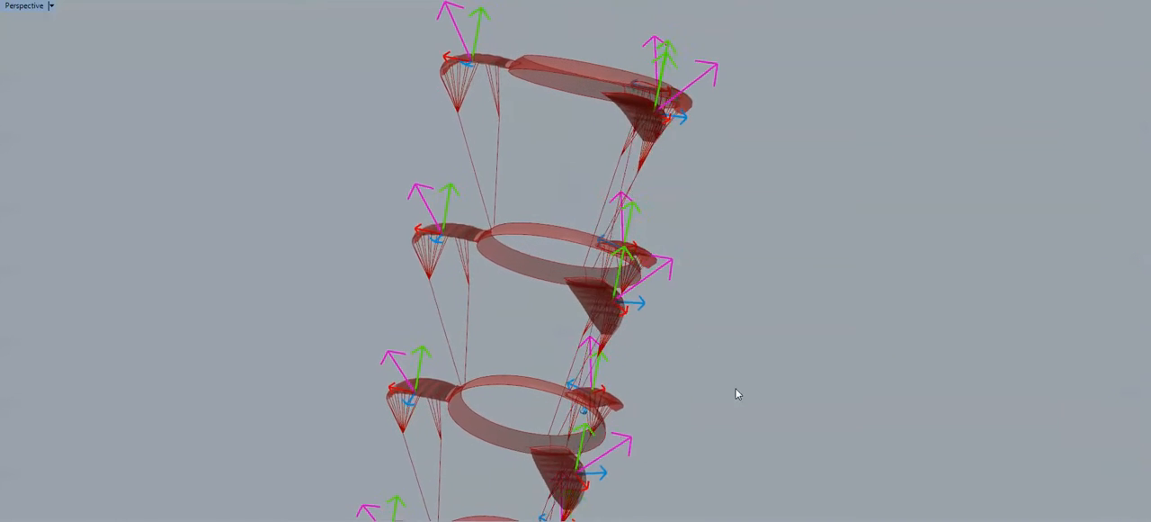
pyautogui.moveTo(736, 394); pyautogui.dragTo(530, 115)
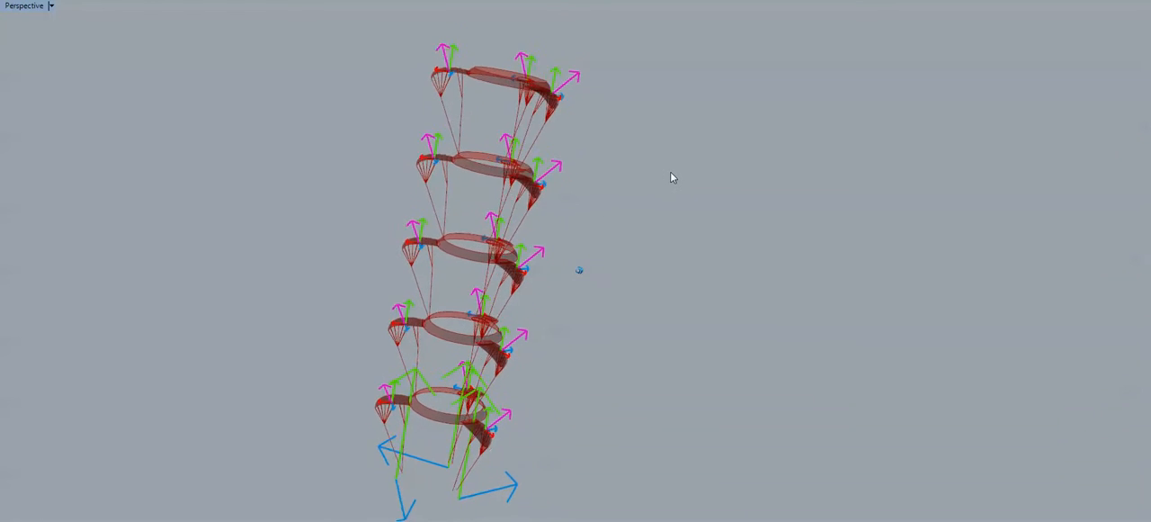
# Tilt the five-ring stack diagonally to reveal the force arrows at its bottom.
pyautogui.moveTo(672, 177); pyautogui.dragTo(585, 235)
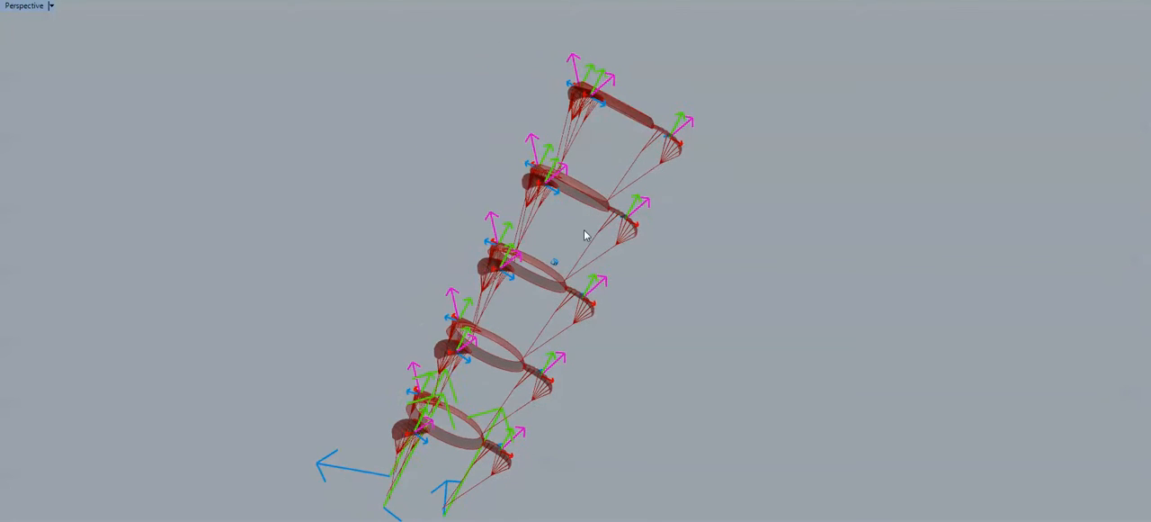
pyautogui.moveTo(584, 234); pyautogui.dragTo(500, 207)
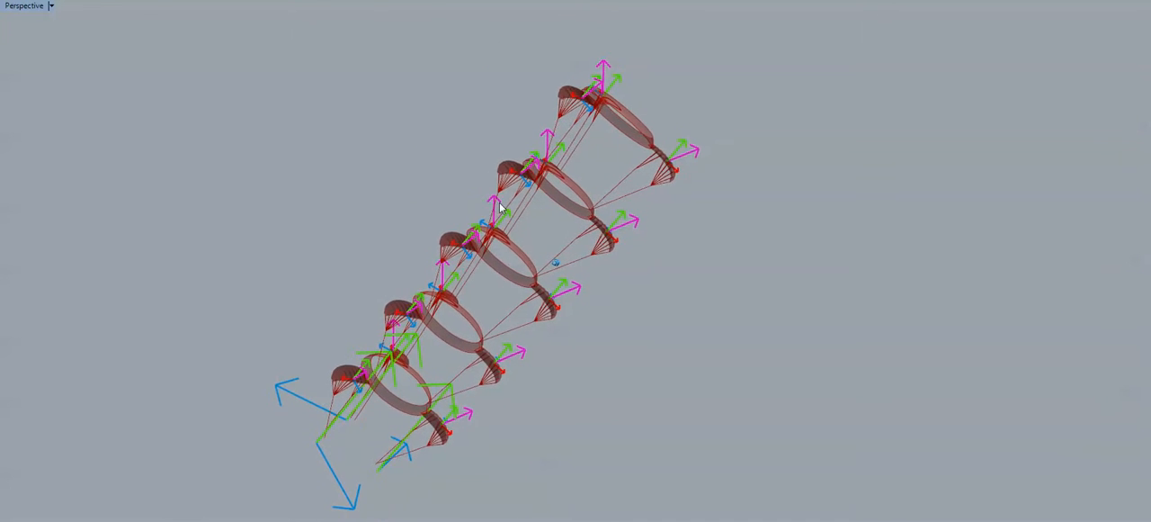
pyautogui.moveTo(499, 207); pyautogui.dragTo(351, 328)
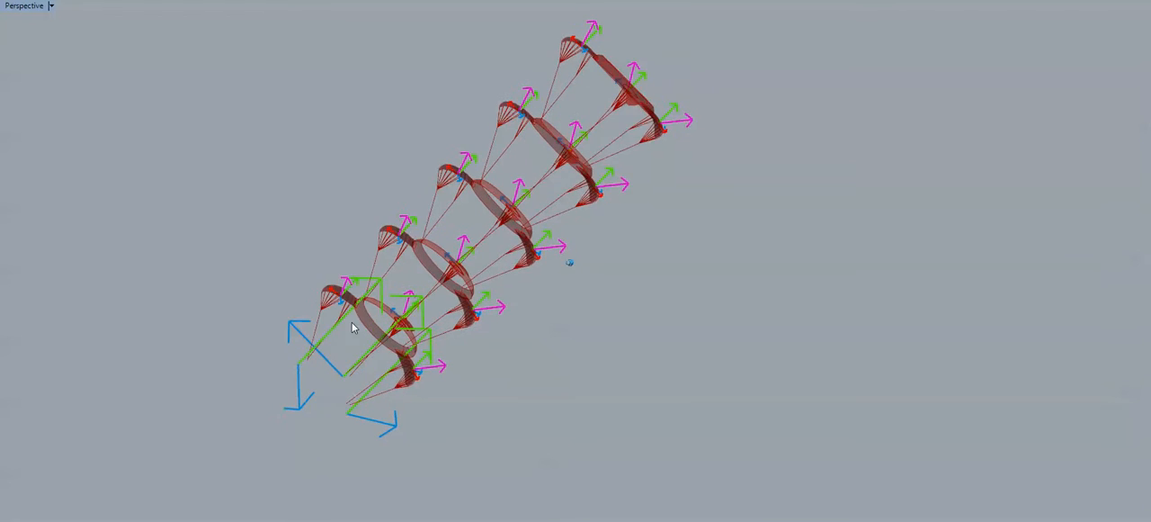